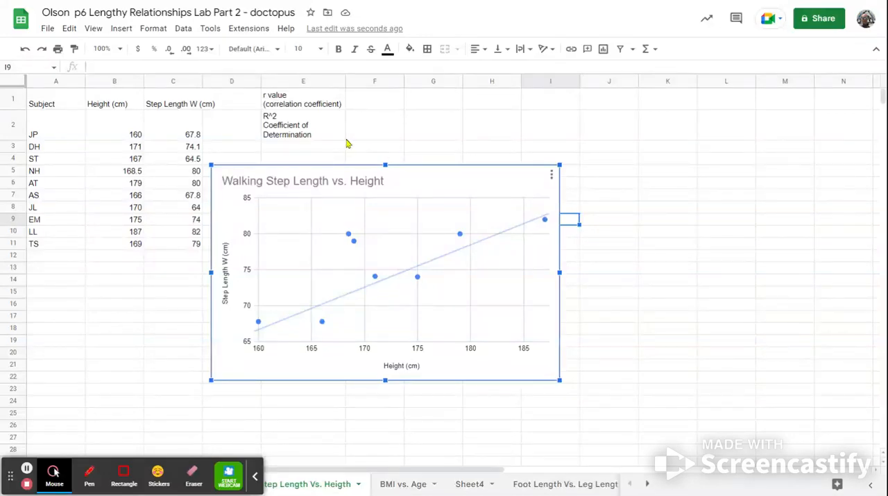
pyautogui.moveTo(396, 248)
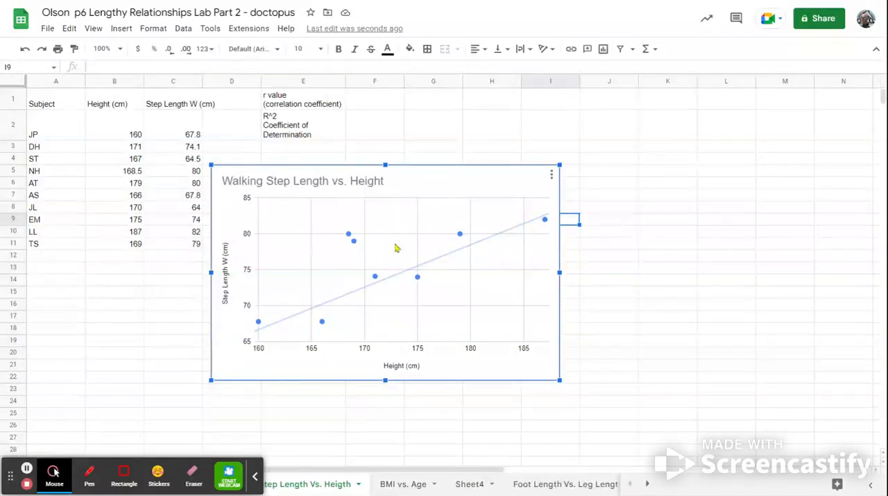
pyautogui.moveTo(336, 289)
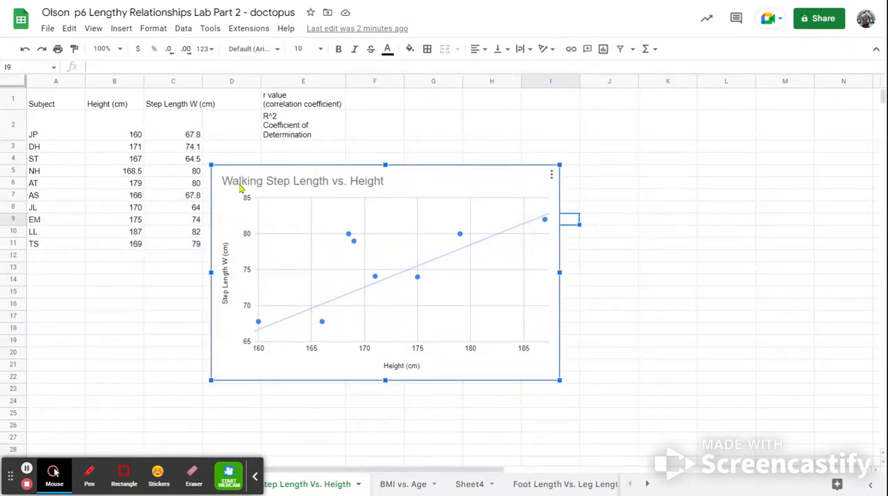
pyautogui.moveTo(380, 190)
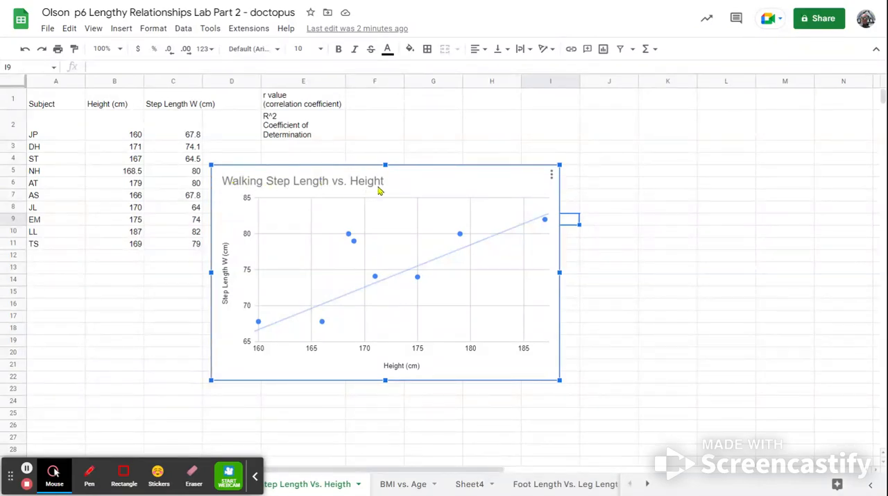
pyautogui.moveTo(270, 304)
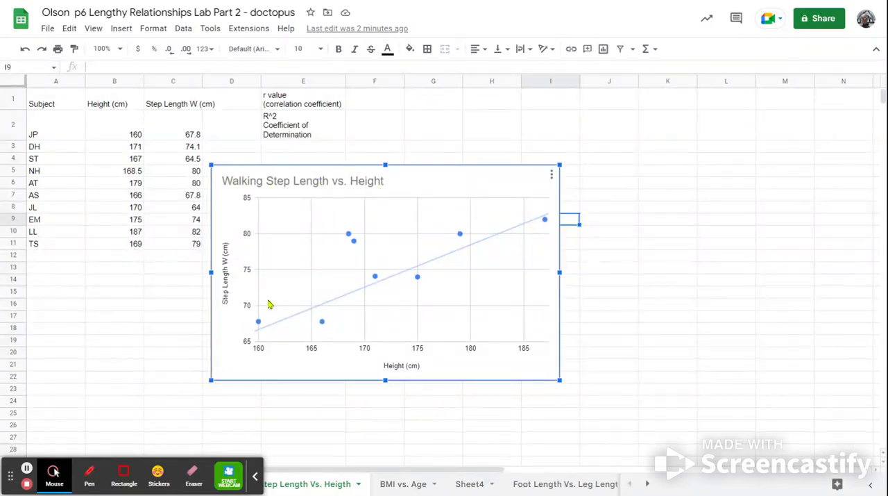
pyautogui.moveTo(233, 359)
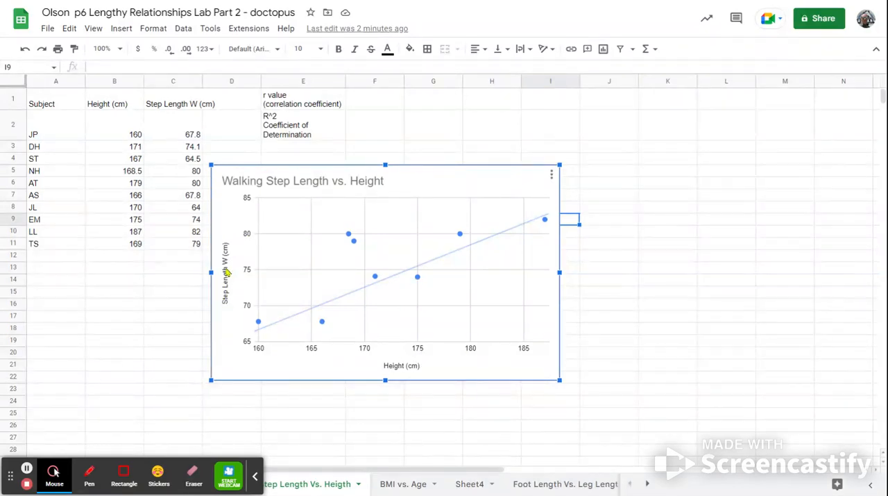
pyautogui.moveTo(406, 371)
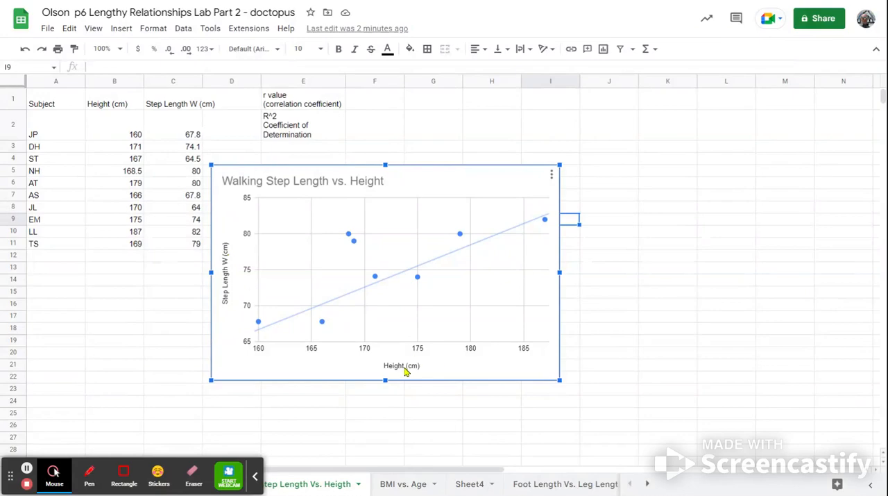
pyautogui.moveTo(259, 195)
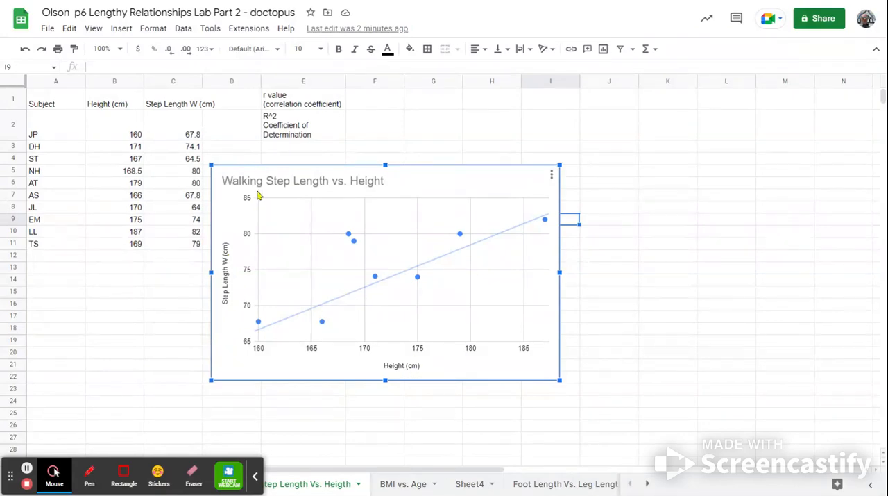
pyautogui.moveTo(291, 326)
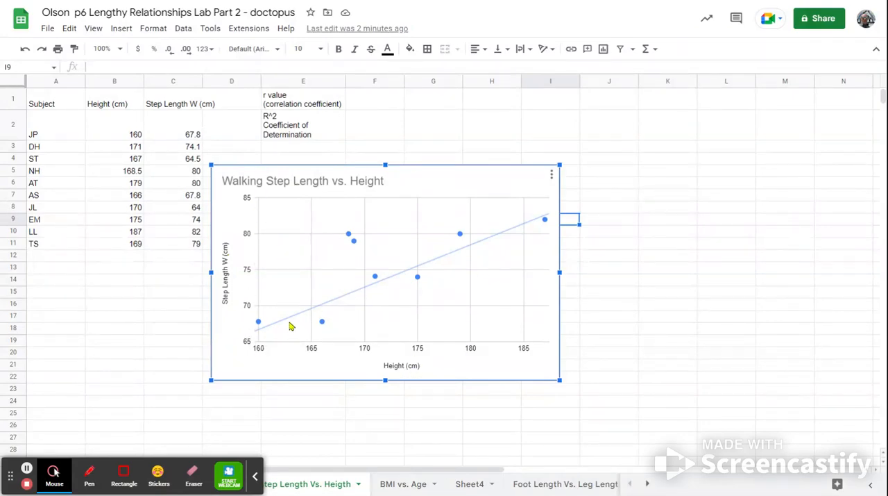
pyautogui.moveTo(290, 342)
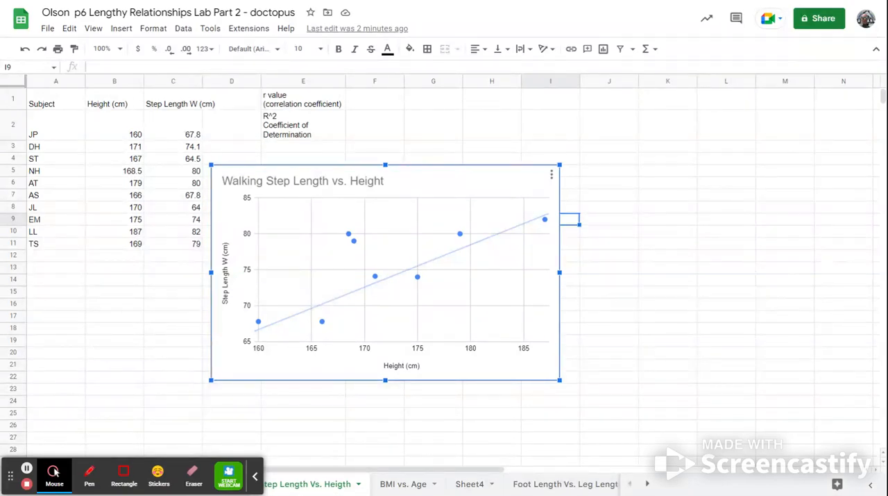
pyautogui.moveTo(313, 256)
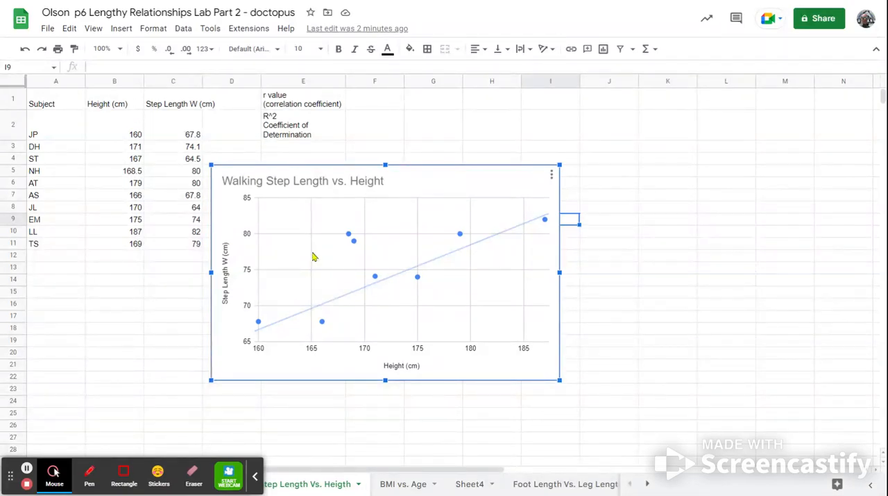
pyautogui.moveTo(335, 270)
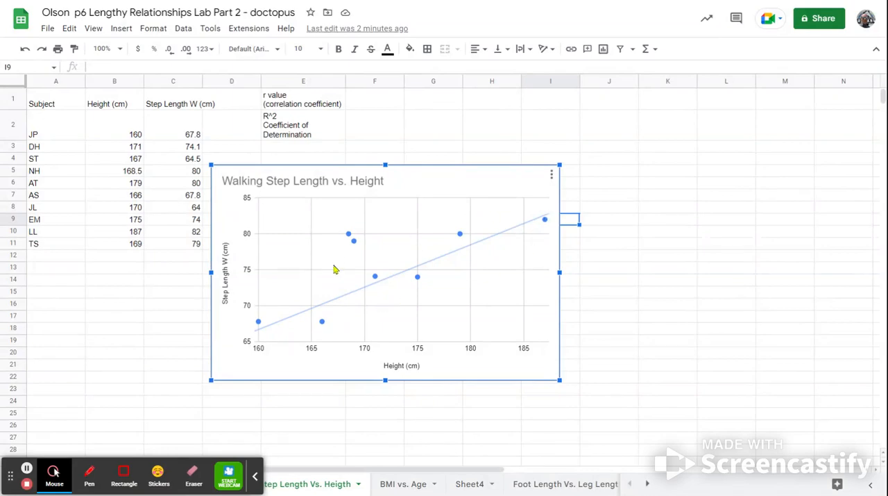
pyautogui.moveTo(535, 268)
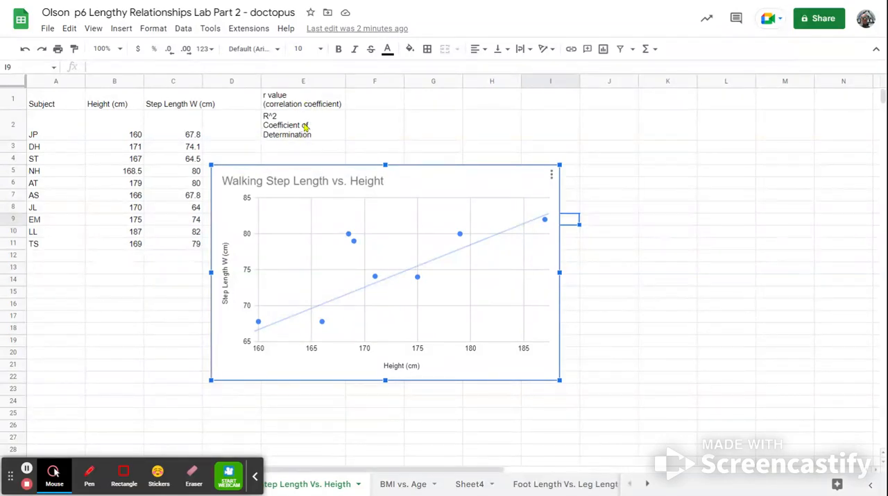
pyautogui.moveTo(607, 291)
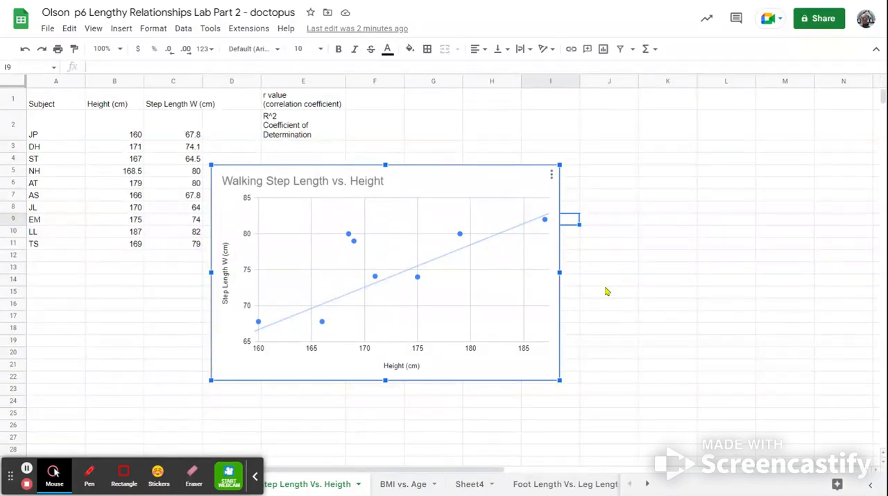
pyautogui.moveTo(416, 251)
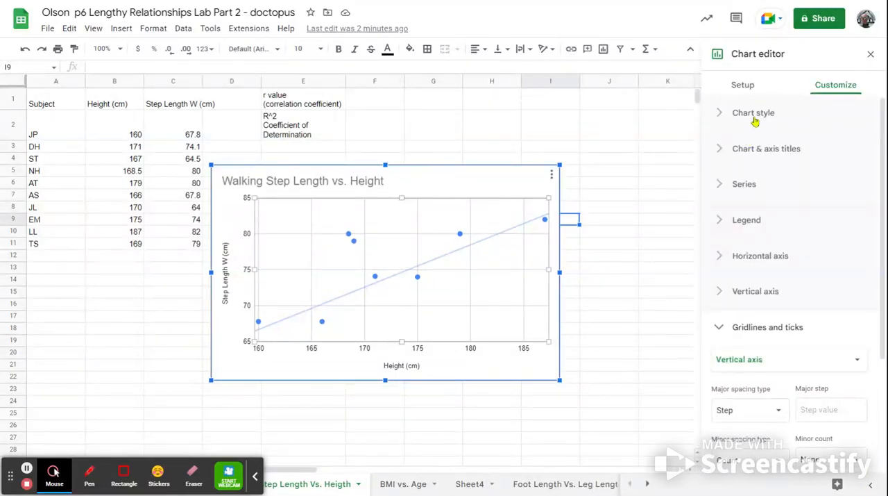
# In the chart's series settings, turn the trendline off and back on, keeping it linear
pyautogui.click(744, 184)
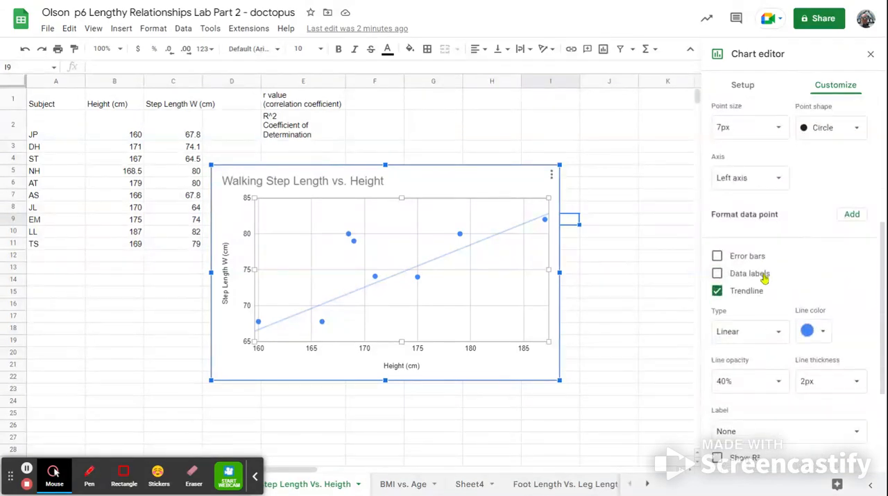
pyautogui.click(717, 290)
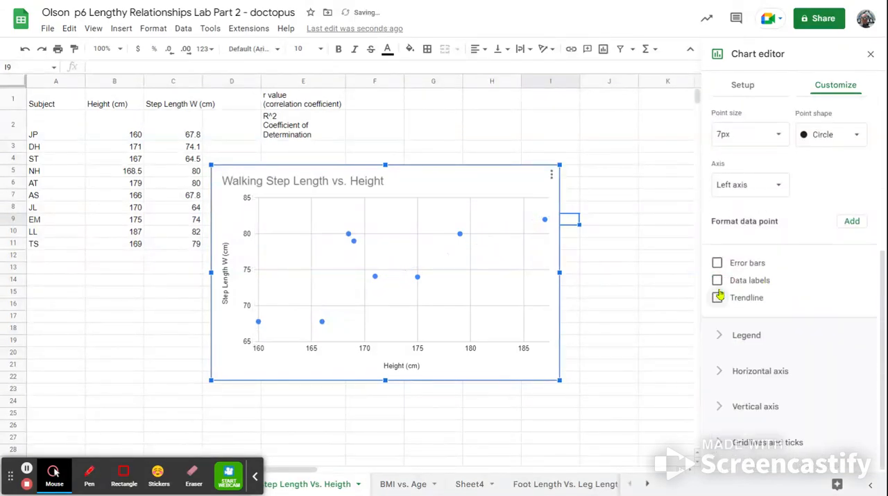
pyautogui.click(717, 297)
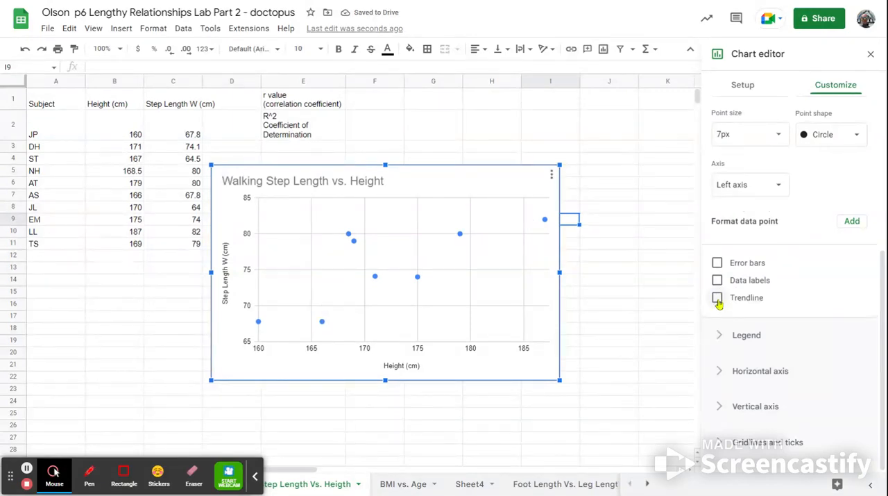
pyautogui.click(717, 290)
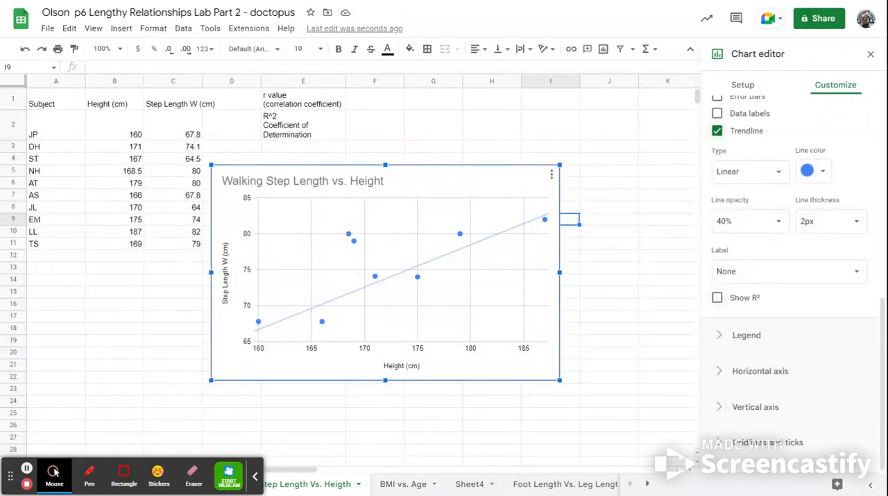
# Enable Show R² and clear the trendline's custom label so the legend reads R² = 0.418
pyautogui.click(717, 297)
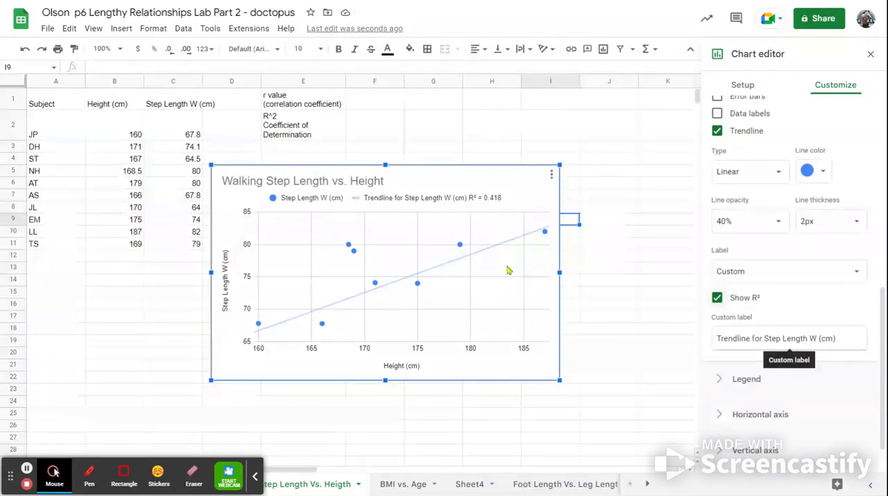
pyautogui.click(824, 338)
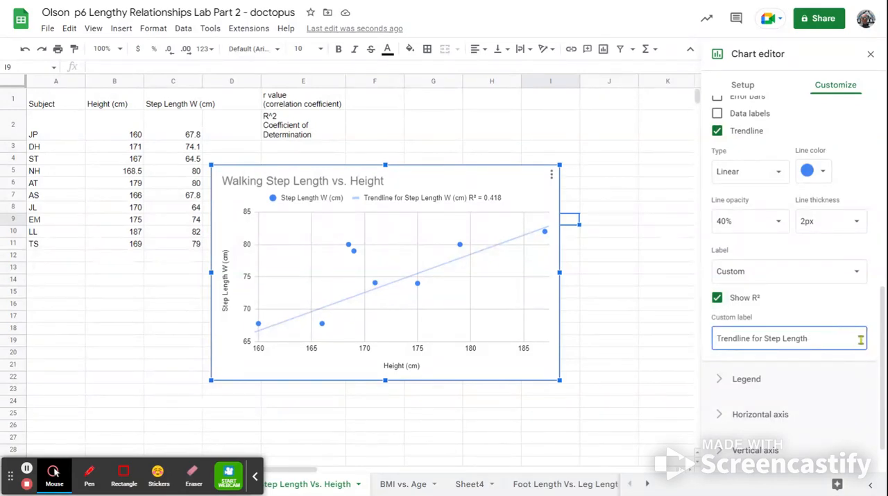
pyautogui.click(789, 338)
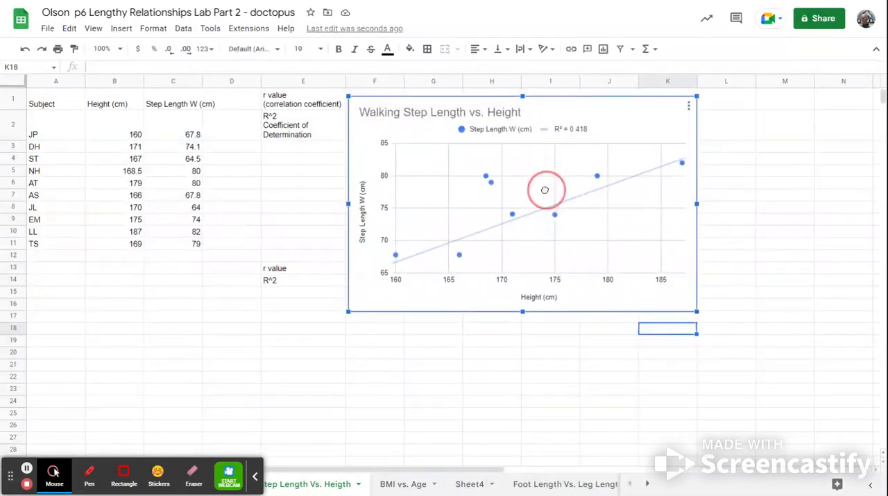
# Move the chart right to uncover the r value and R^2 labels, then browse and dismiss the statistical functions list
pyautogui.moveTo(545, 190); pyautogui.dragTo(603, 197)
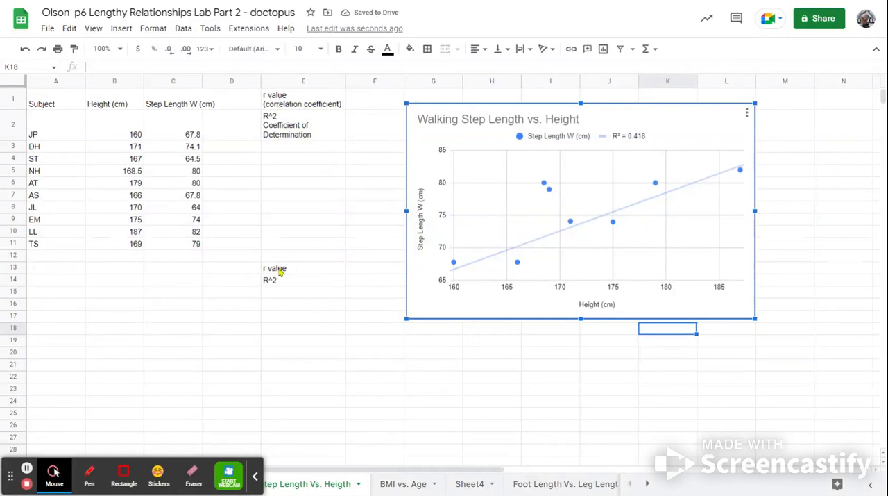
pyautogui.moveTo(318, 271)
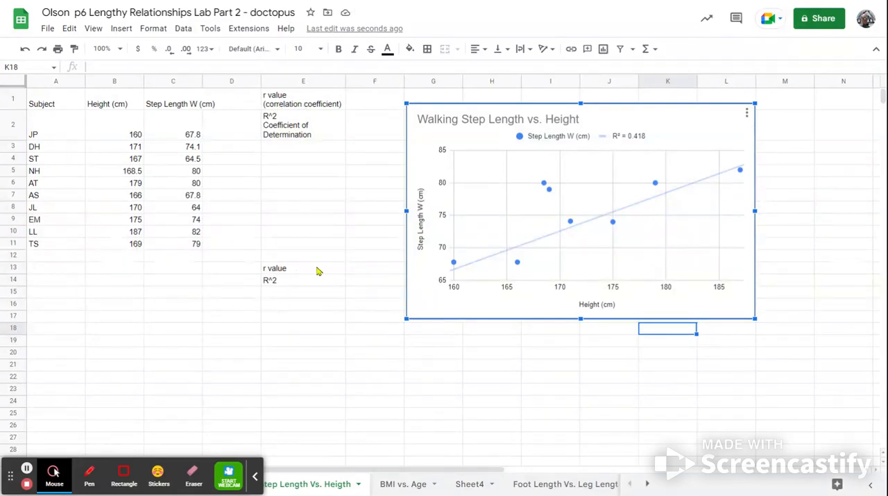
pyautogui.click(375, 268)
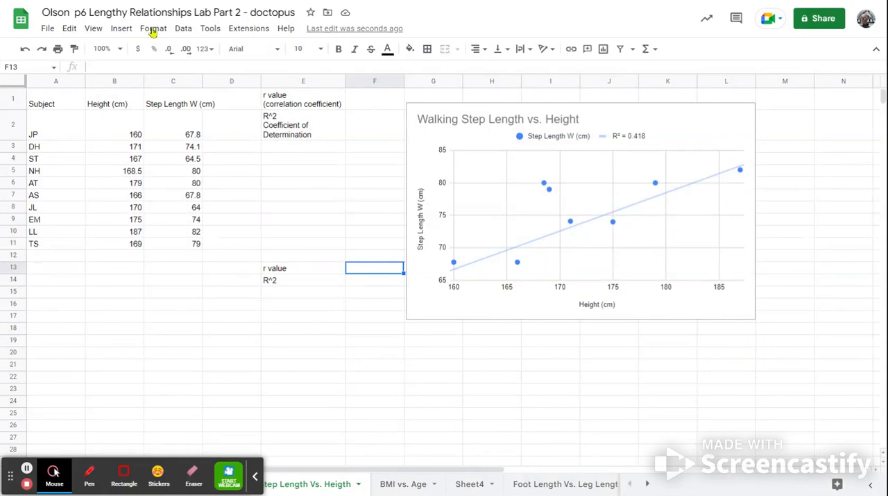
pyautogui.click(120, 28)
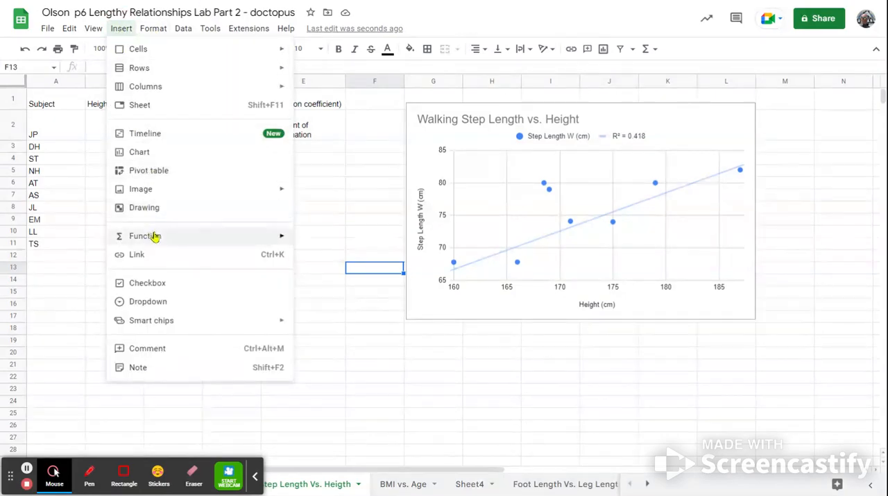
pyautogui.click(145, 236)
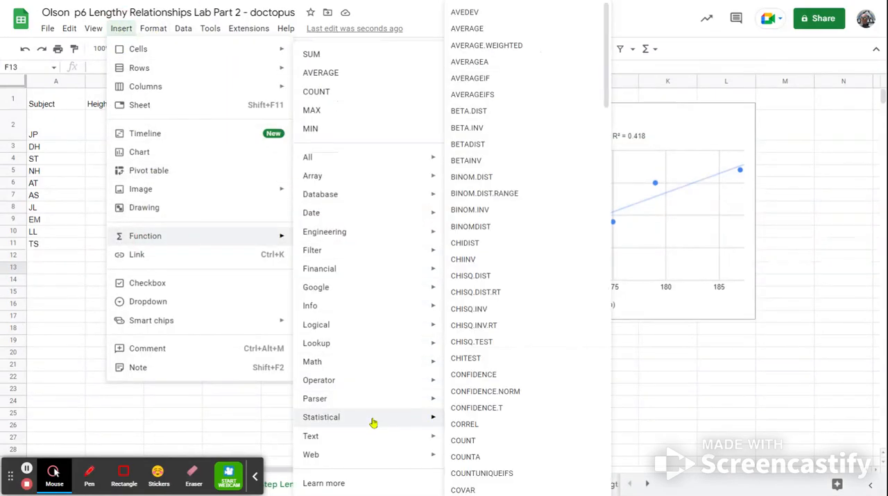
pyautogui.click(667, 388)
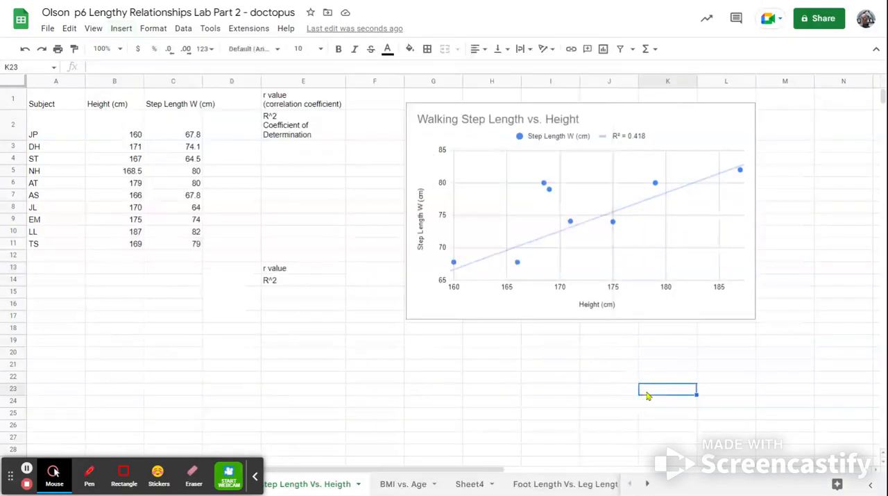
# Enter =PEARSON(B2:B11, C2:C11) in F13, returning an r value of 0.65
pyautogui.click(375, 267)
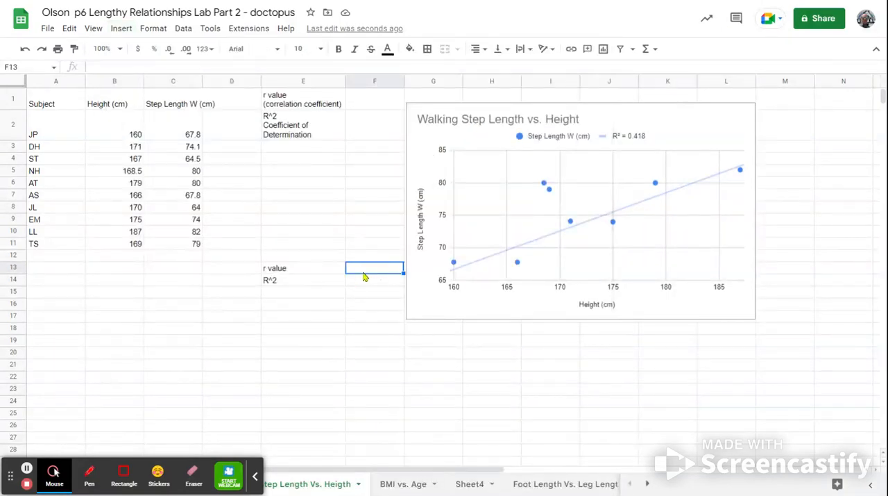
pyautogui.write('=P')
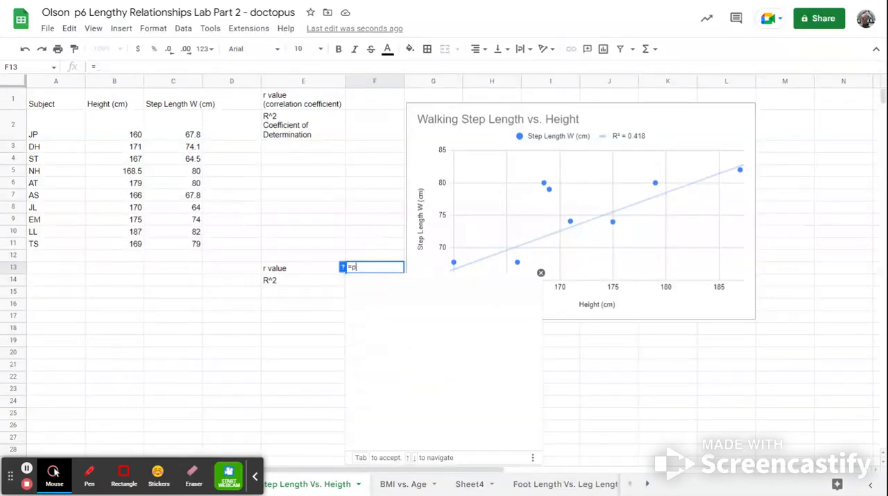
pyautogui.write('pear')
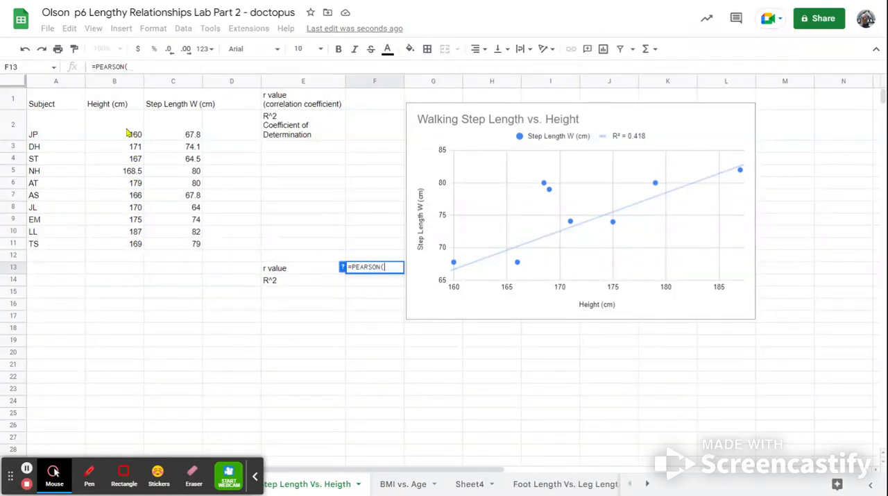
pyautogui.moveTo(114, 134); pyautogui.dragTo(114, 194)
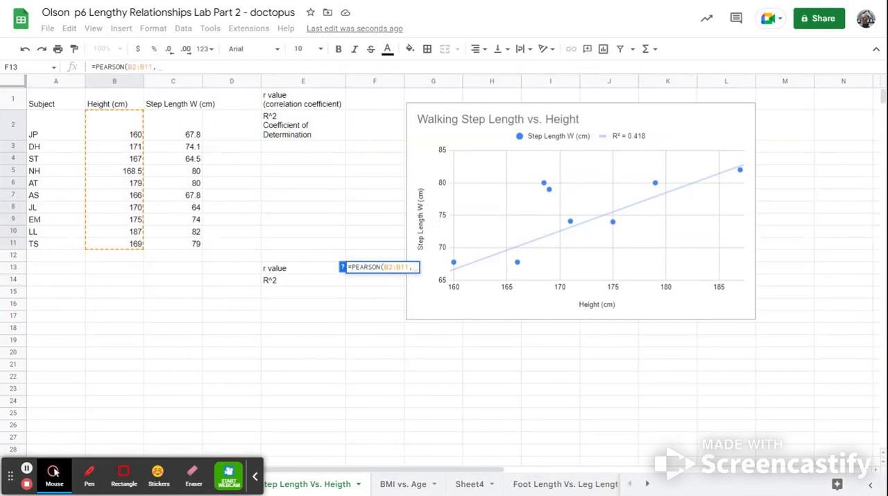
pyautogui.click(173, 134)
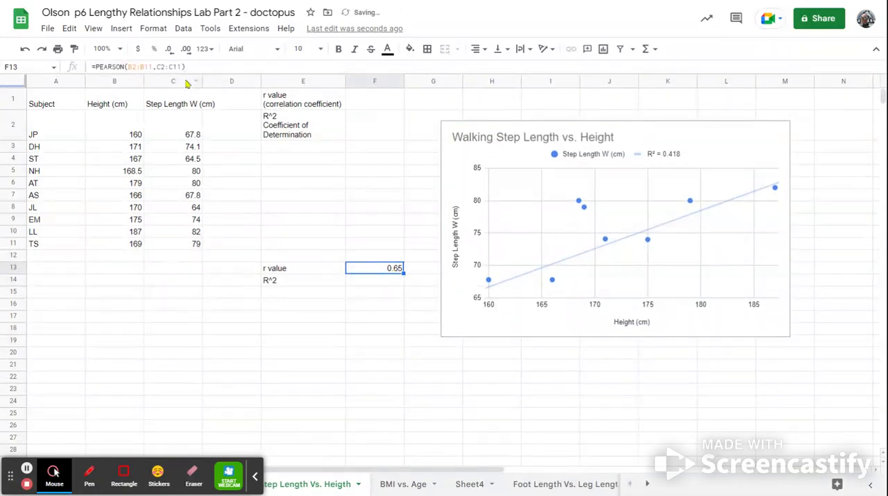
# Adjust F13's decimal places so the r value displays as 0.646
pyautogui.click(185, 48)
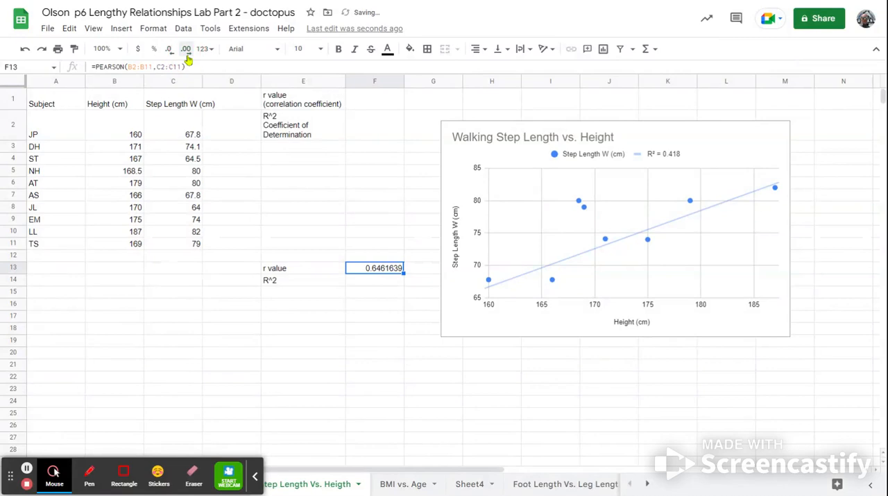
pyautogui.click(170, 48)
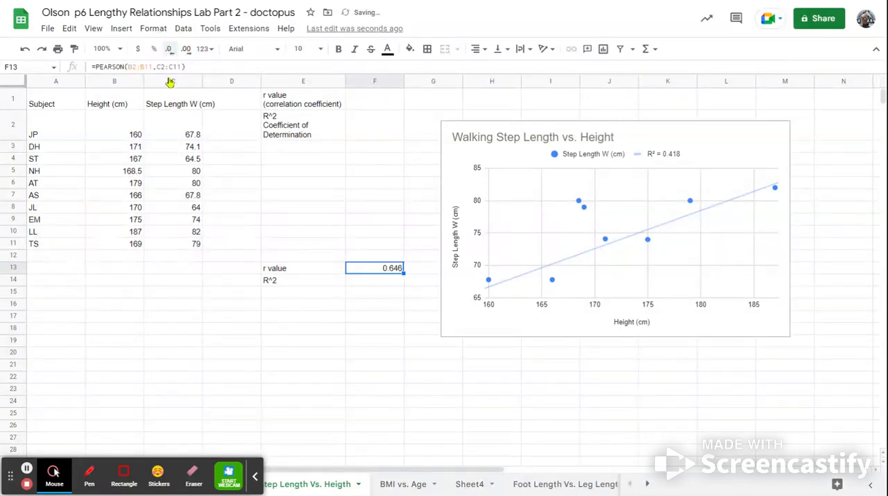
pyautogui.click(375, 280)
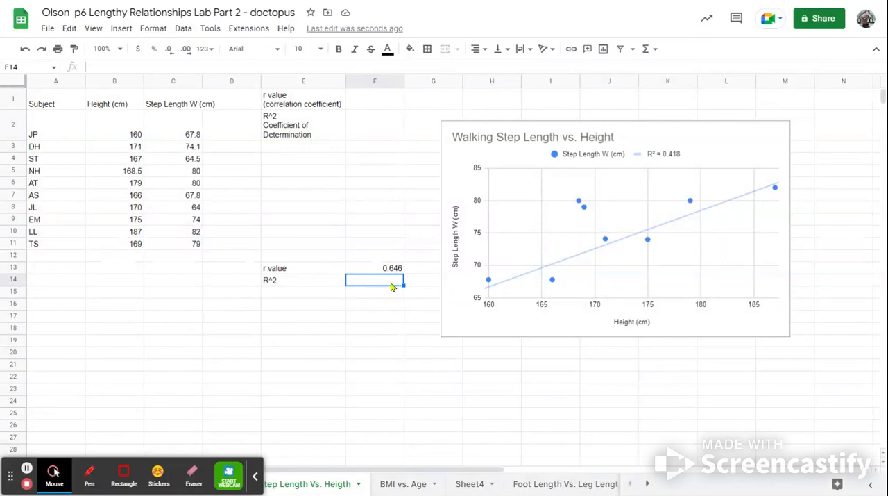
pyautogui.moveTo(388, 286)
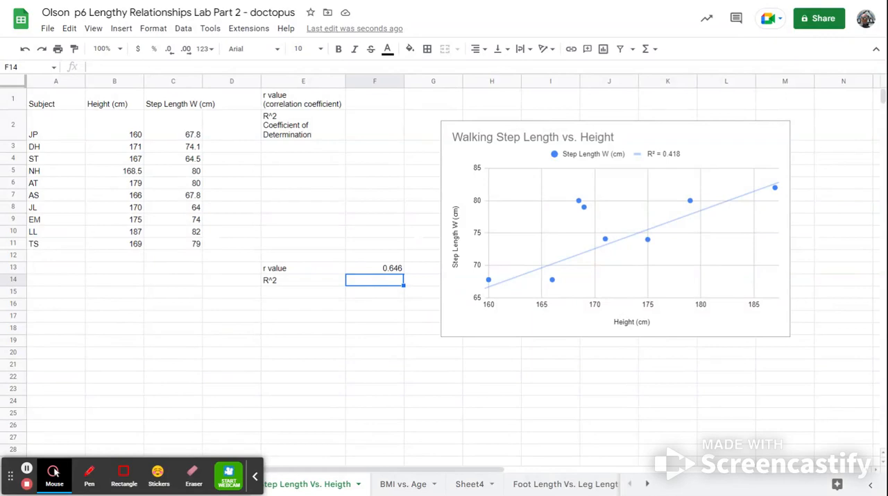
# Enter =F13*F13 in F14 and adjust its decimals to show R² as 0.42
pyautogui.write('=')
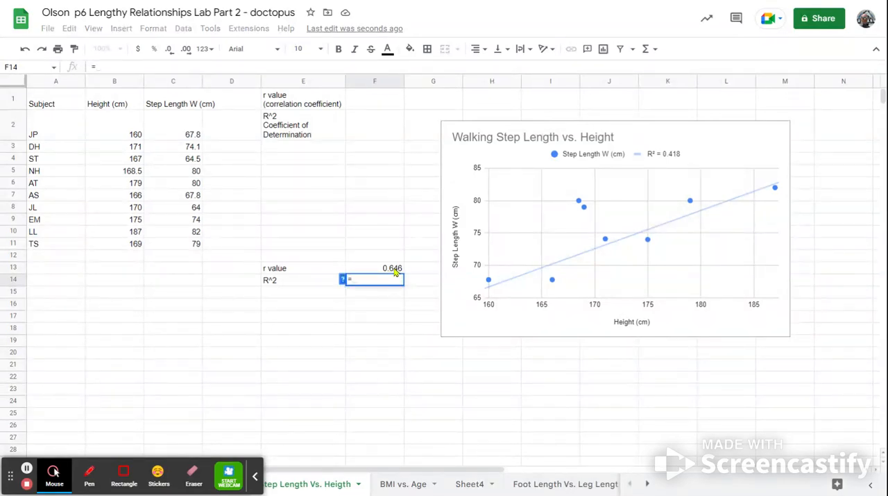
pyautogui.click(375, 267)
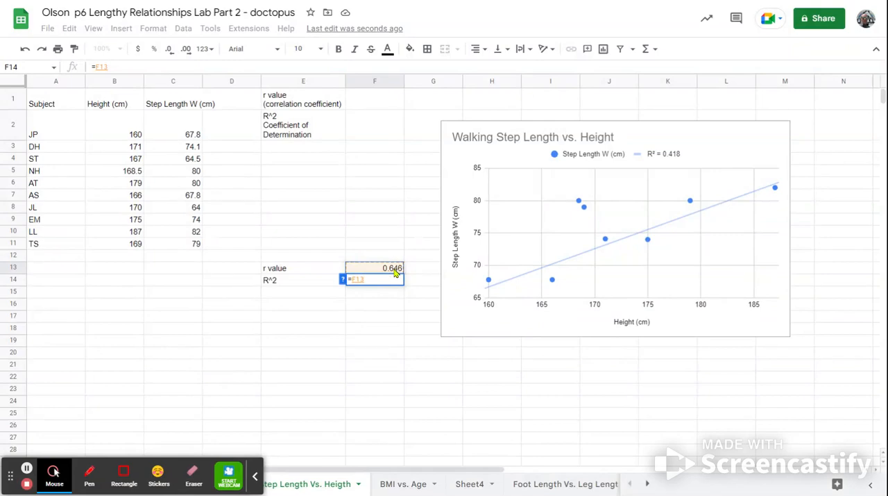
pyautogui.write('*')
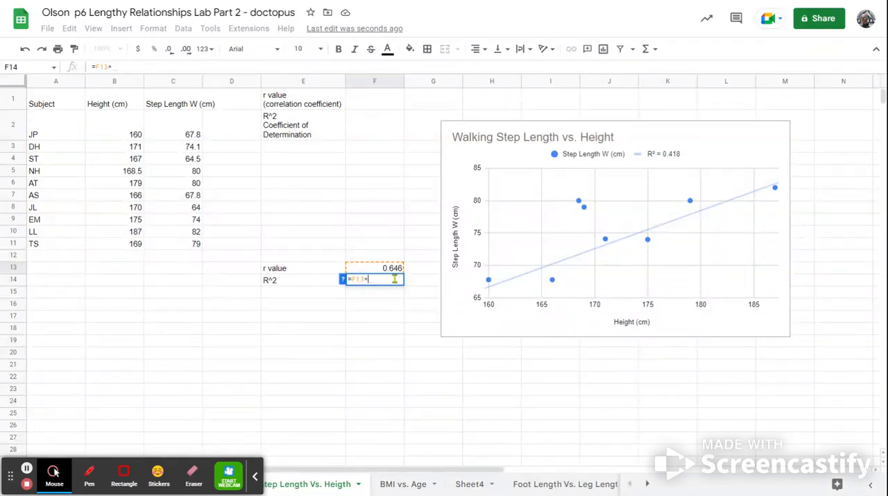
pyautogui.moveTo(394, 272)
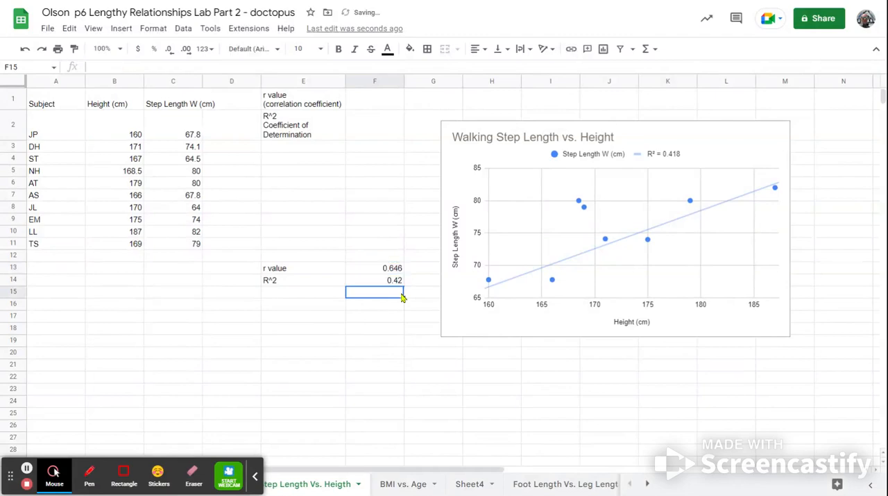
pyautogui.click(374, 279)
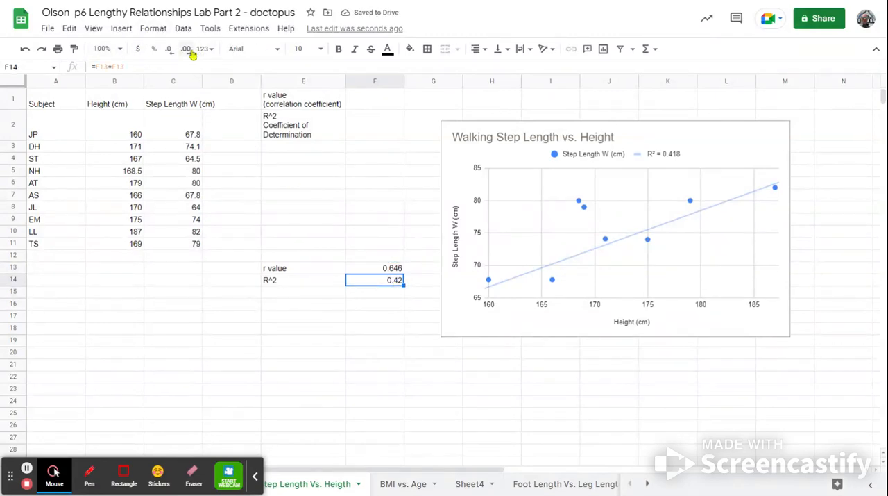
pyautogui.click(169, 48)
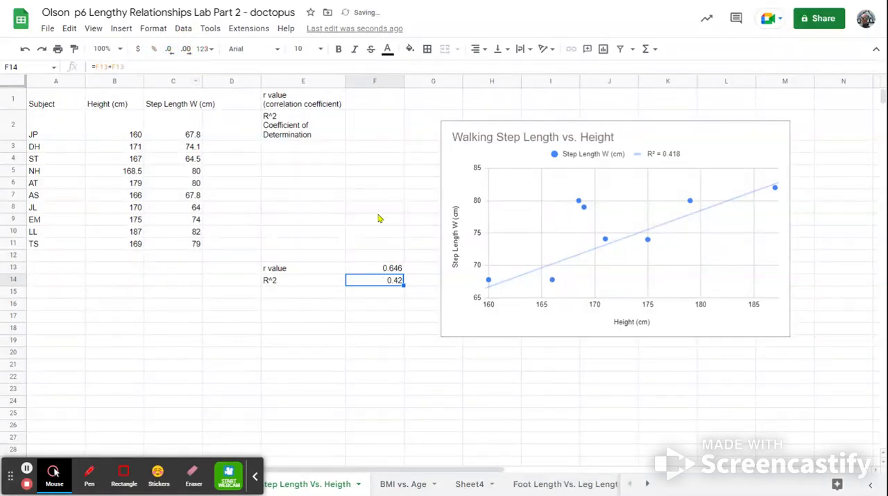
pyautogui.click(375, 303)
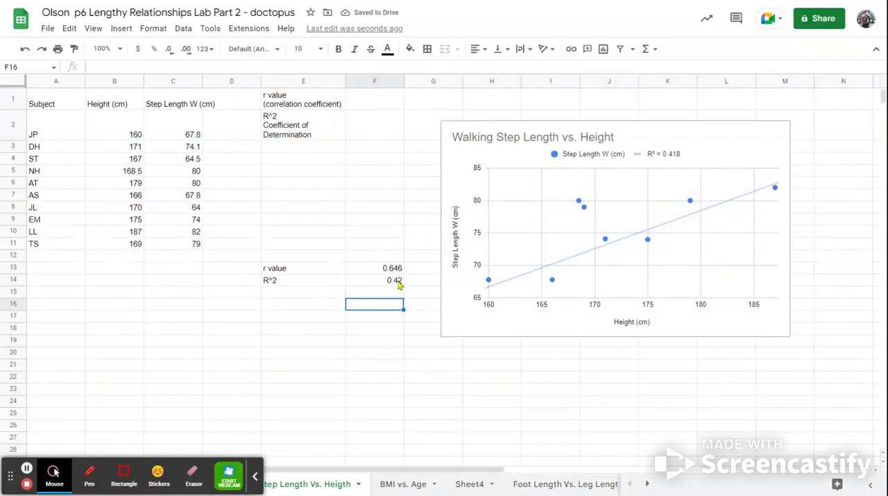
pyautogui.moveTo(662, 170)
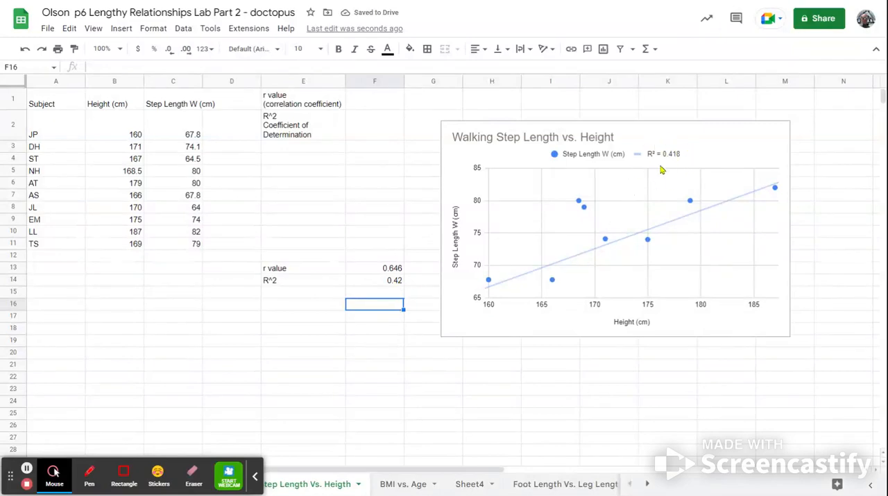
pyautogui.moveTo(673, 162)
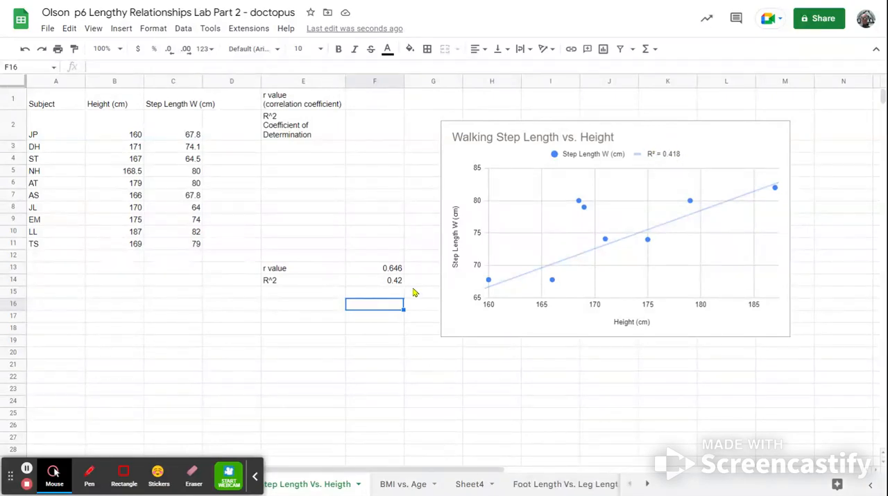
pyautogui.click(375, 279)
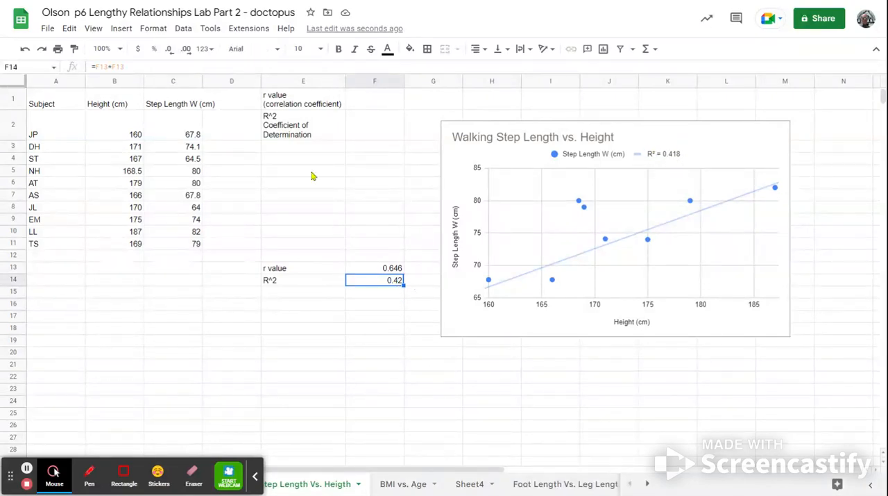
pyautogui.moveTo(380, 250)
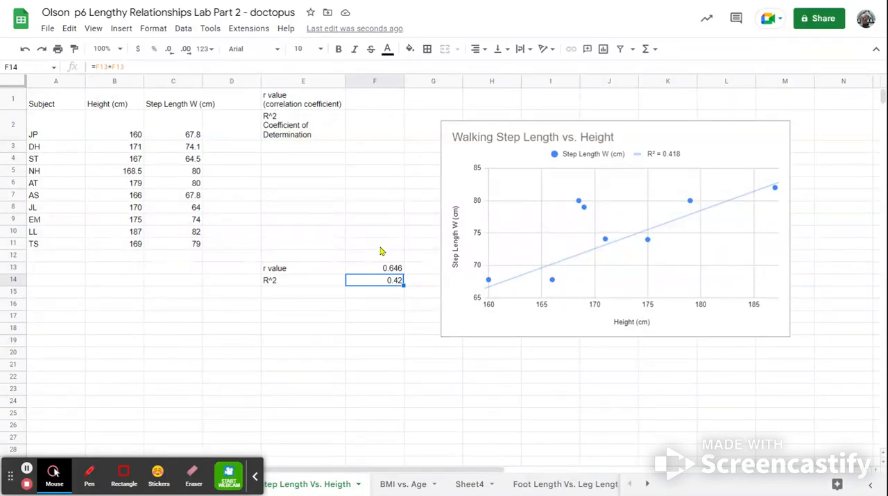
pyautogui.click(374, 267)
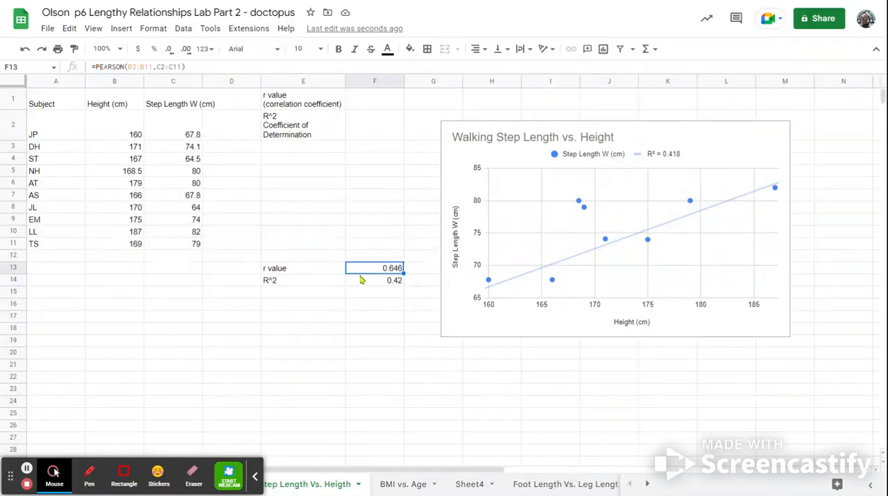
pyautogui.click(375, 280)
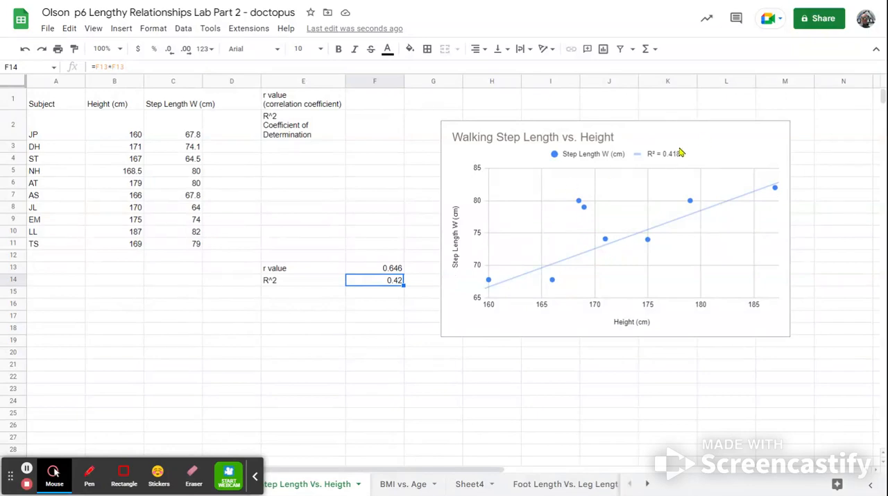